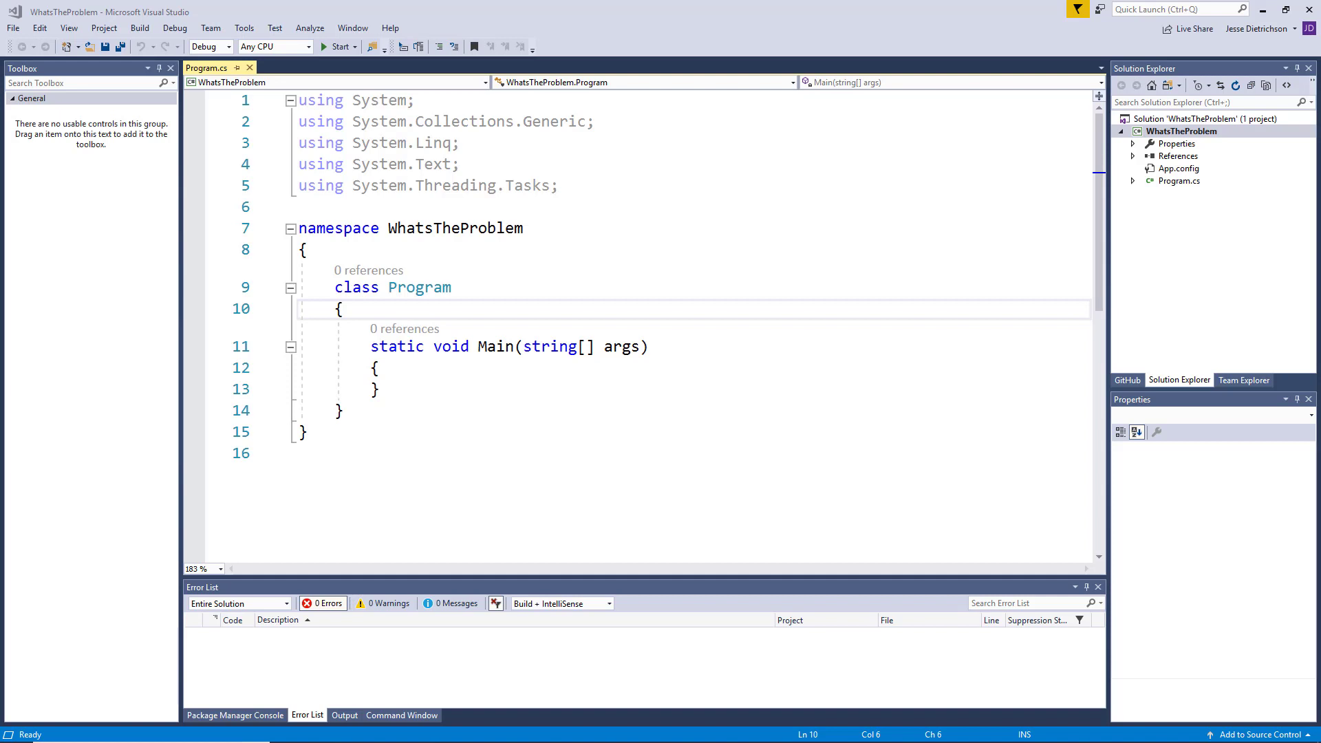
- Add a blank indented line inside the empty Main method body
left_click(418, 368)
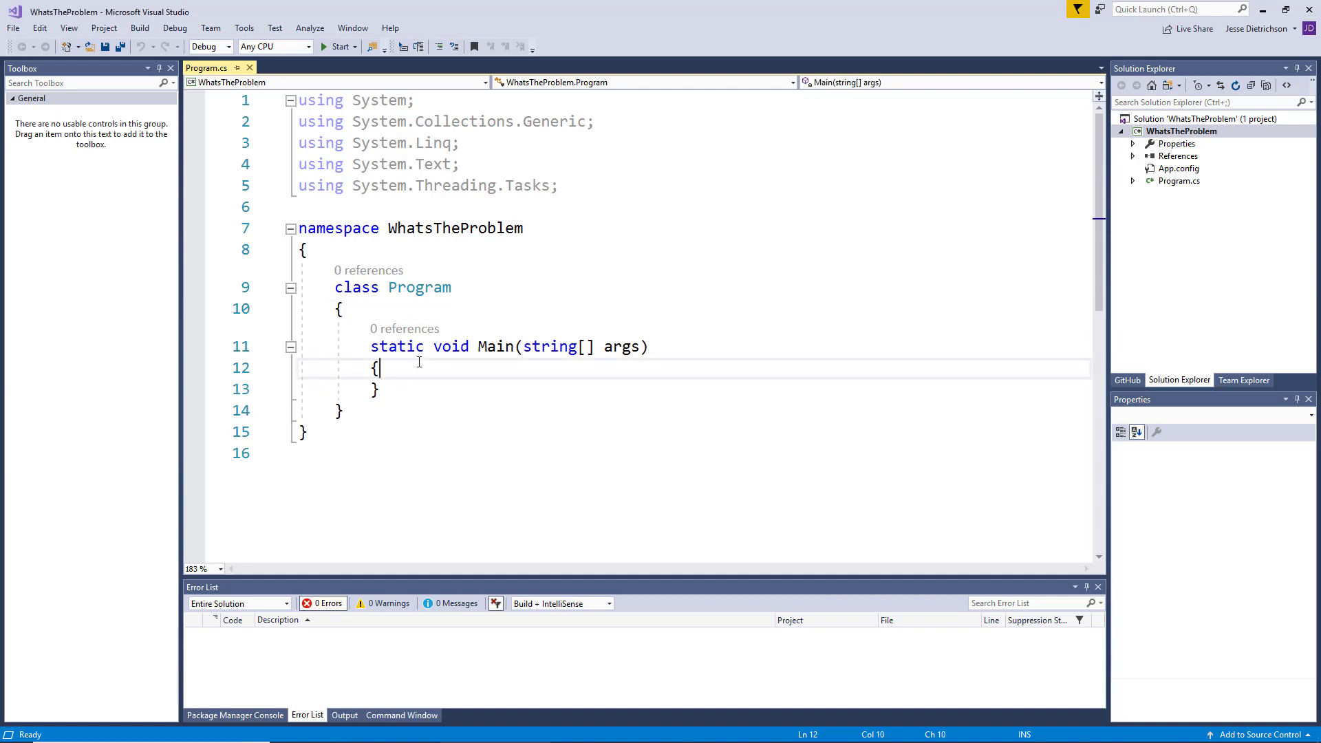
key("Return")
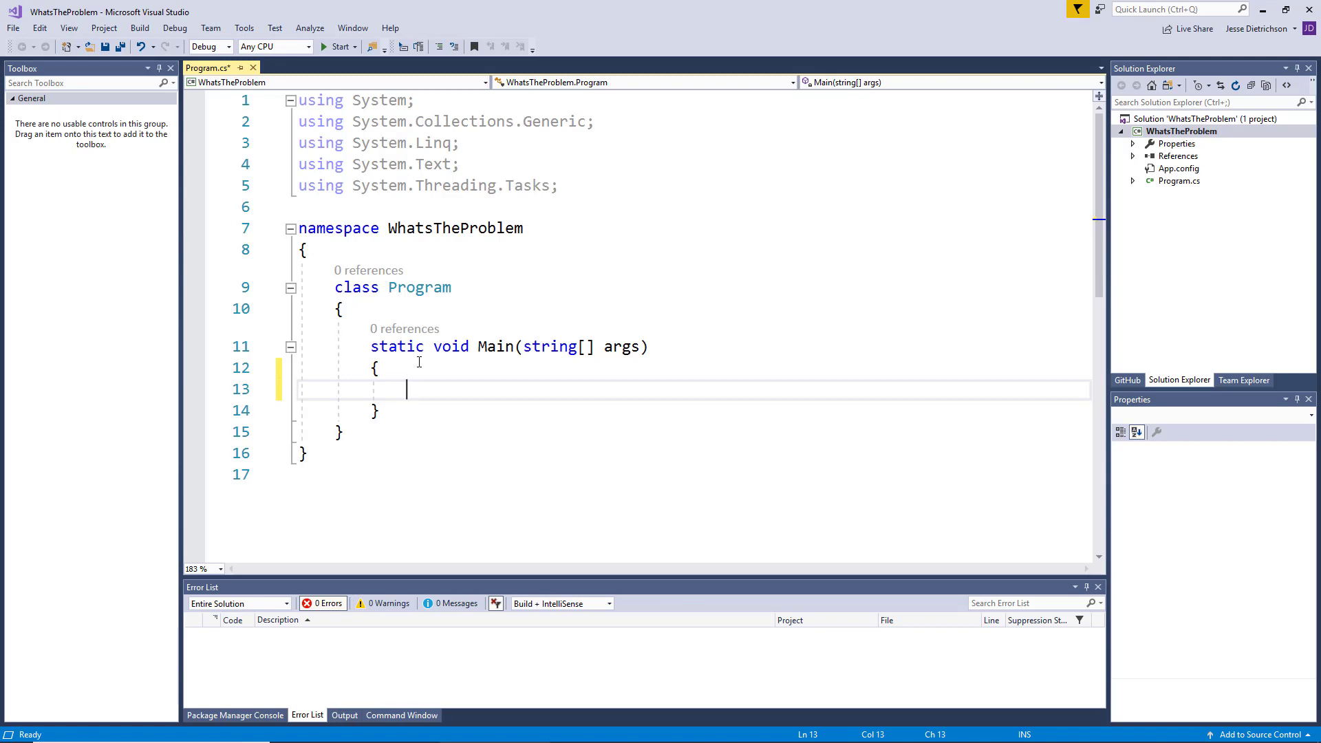
- Declare int[] testArray = new int[5]; as Main's first statement
type("int")
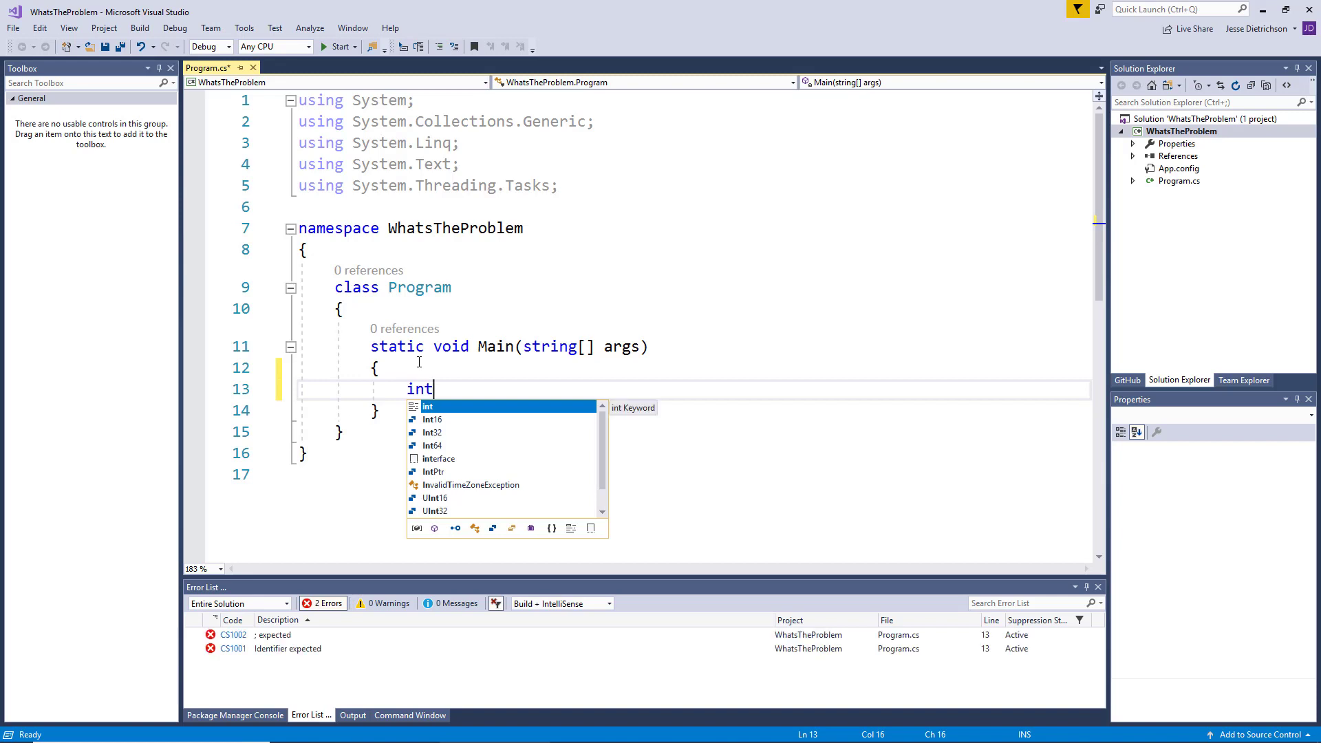
type("[]")
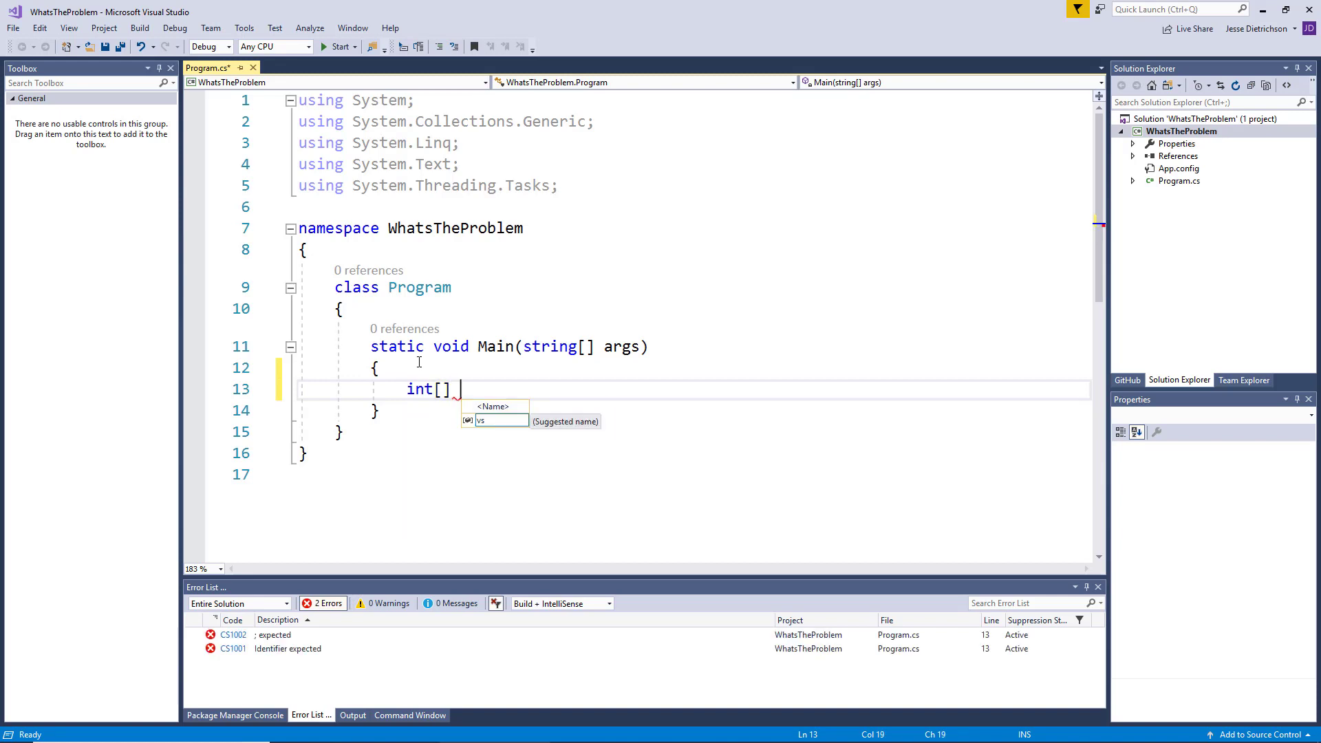
type("testArray")
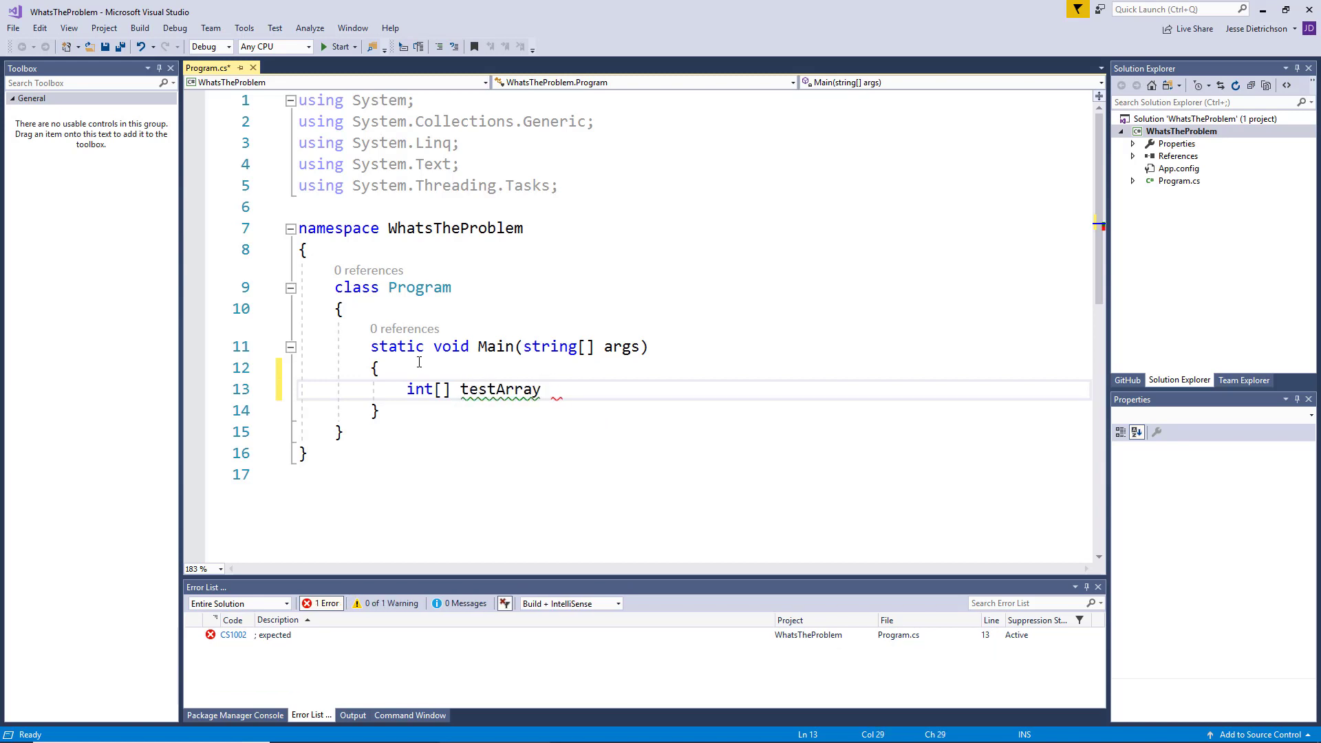
type("= new int")
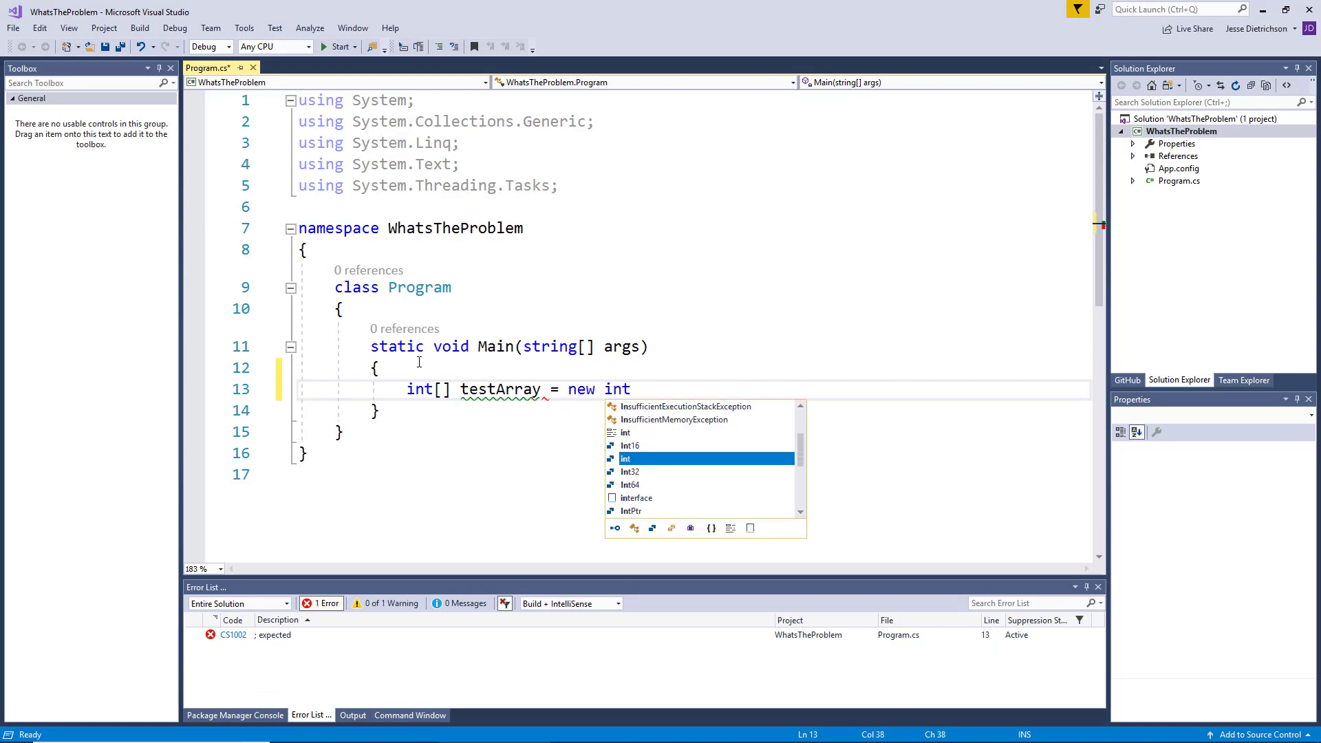
type("[")
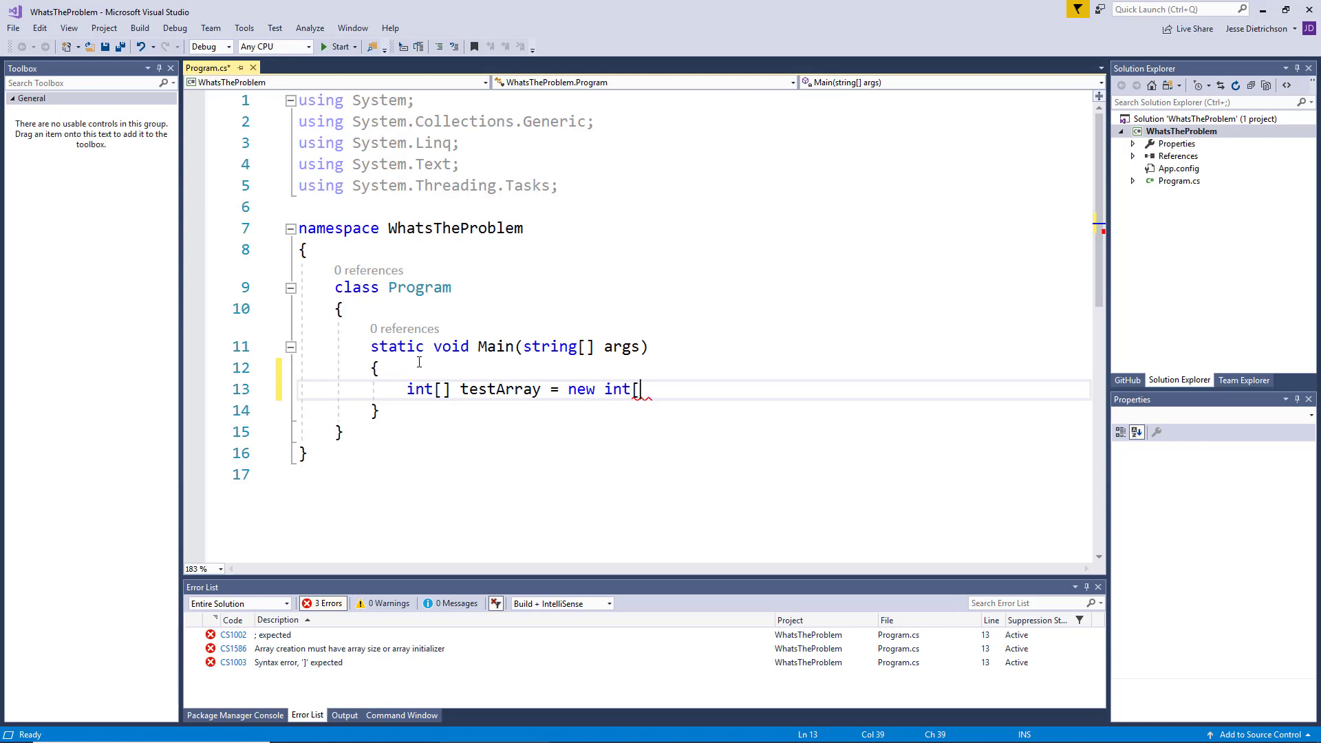
type("5];")
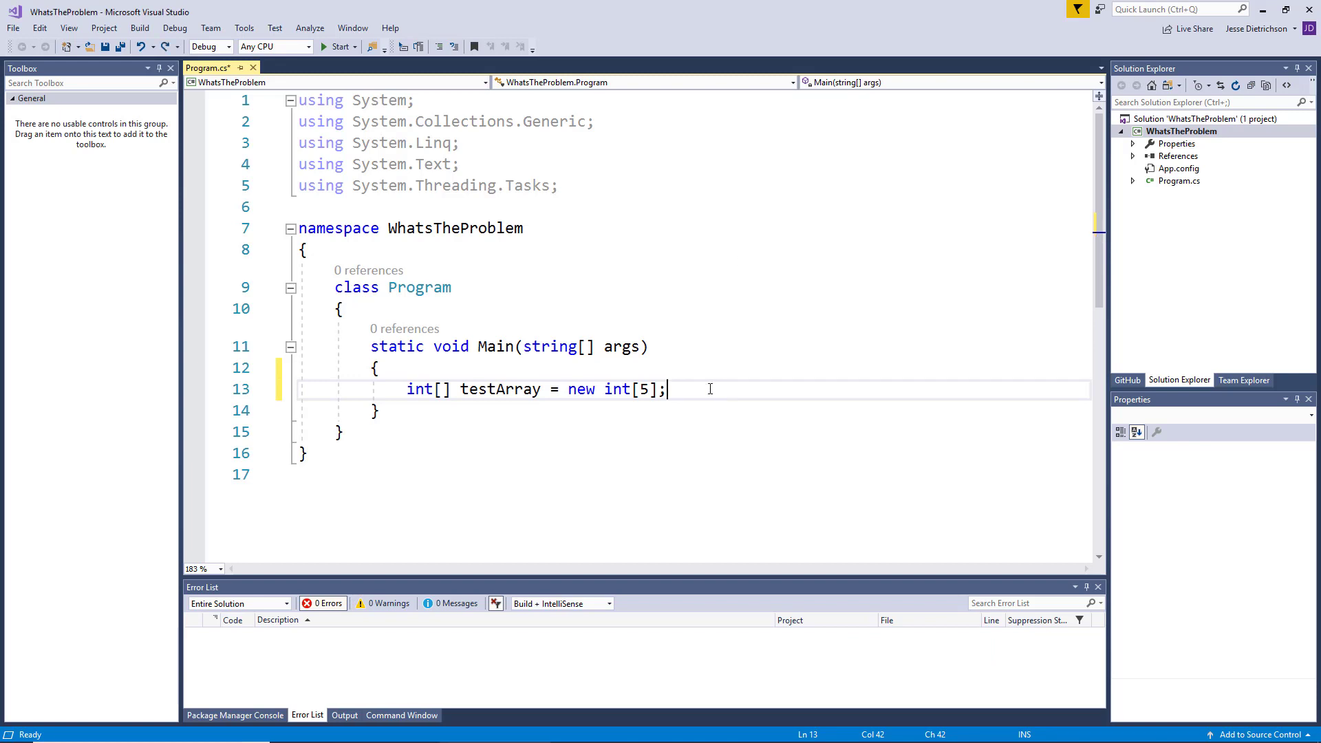
- After a blank line, assign testArray[0] = 100 and testArray[1] = 200
key("Return")
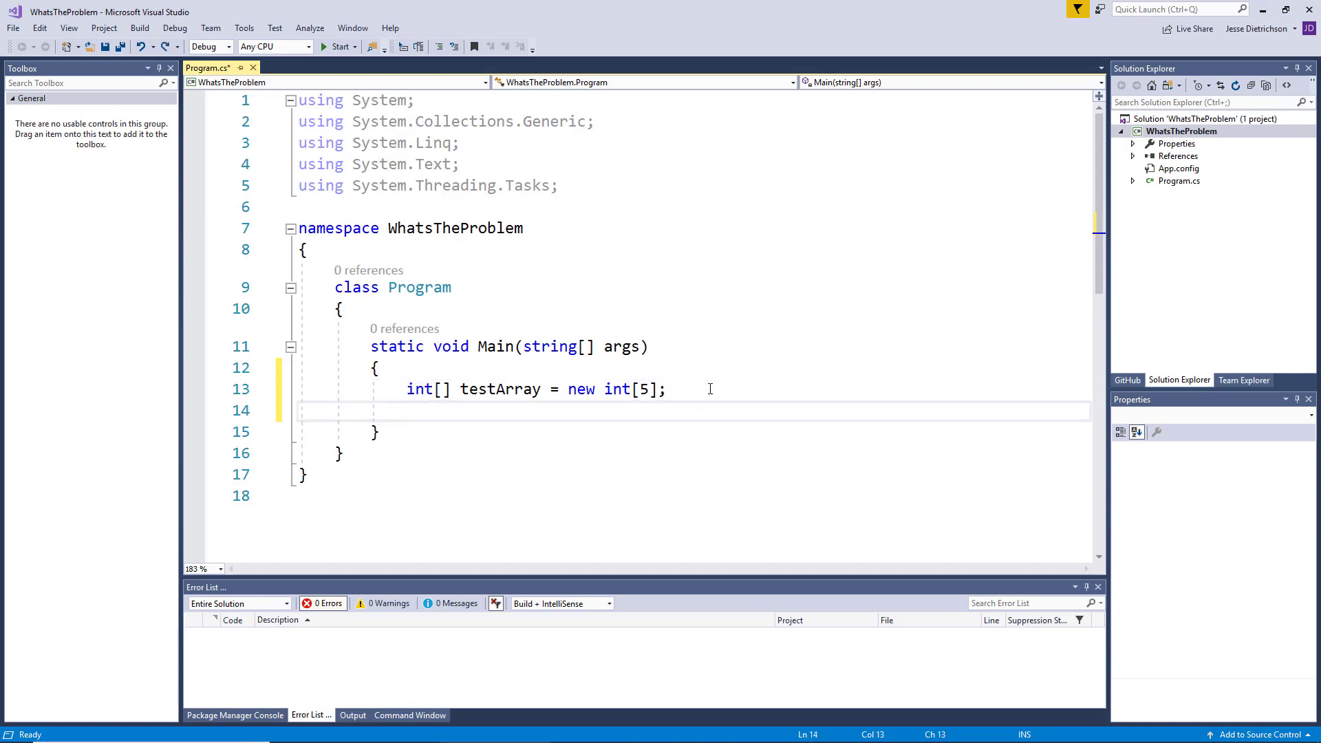
type("testArray[0] =")
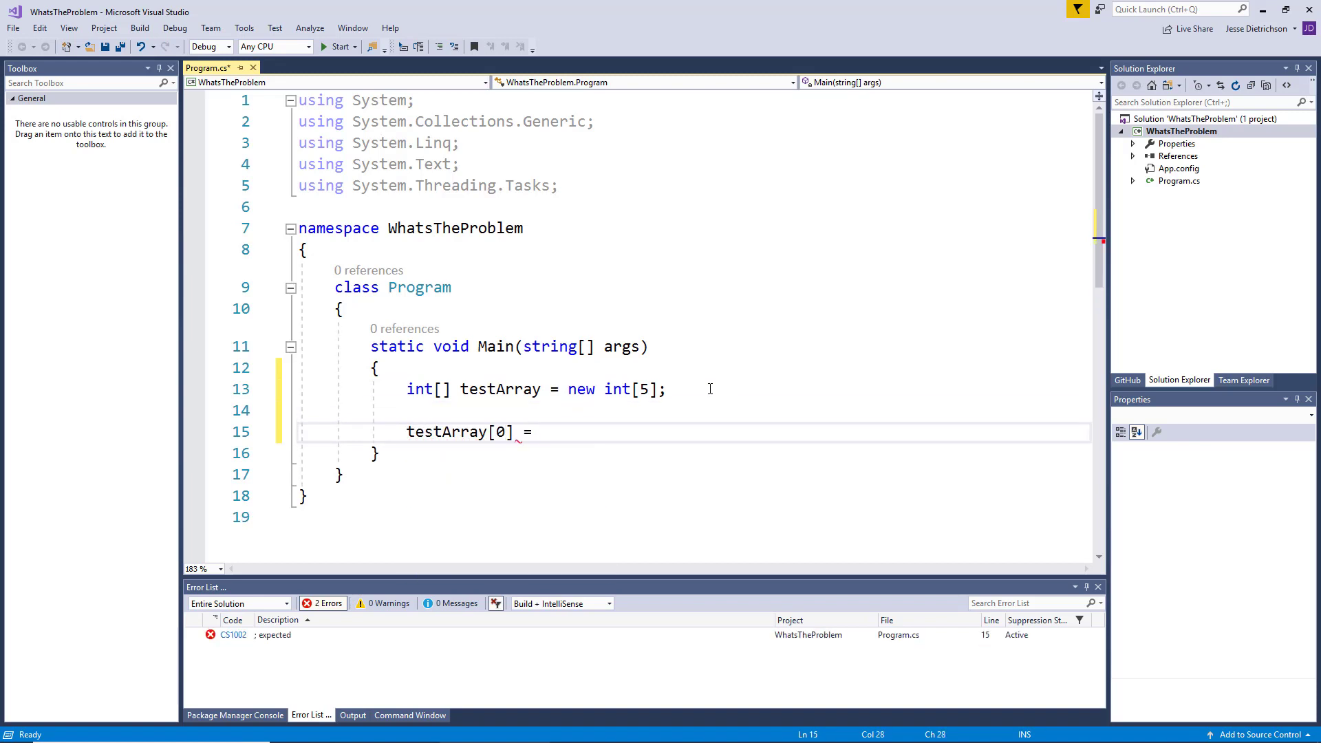
type("100;")
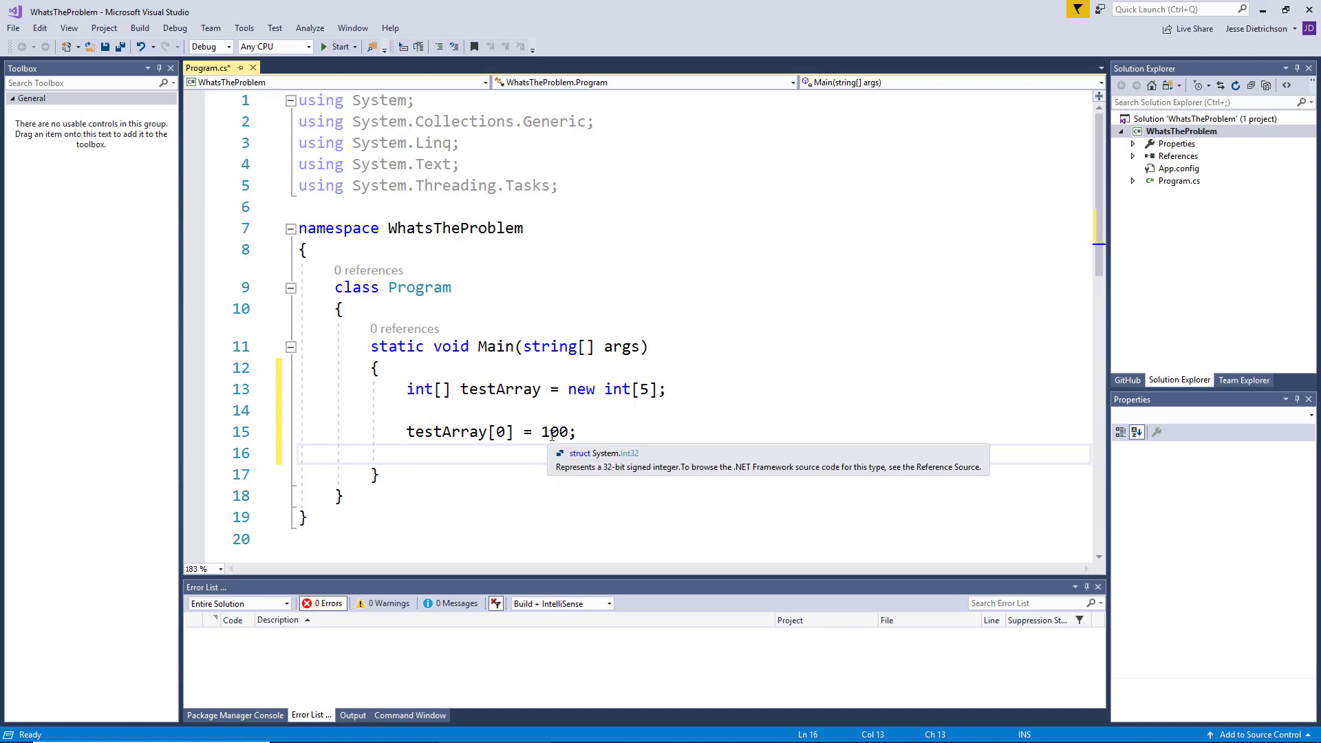
type("testArray")
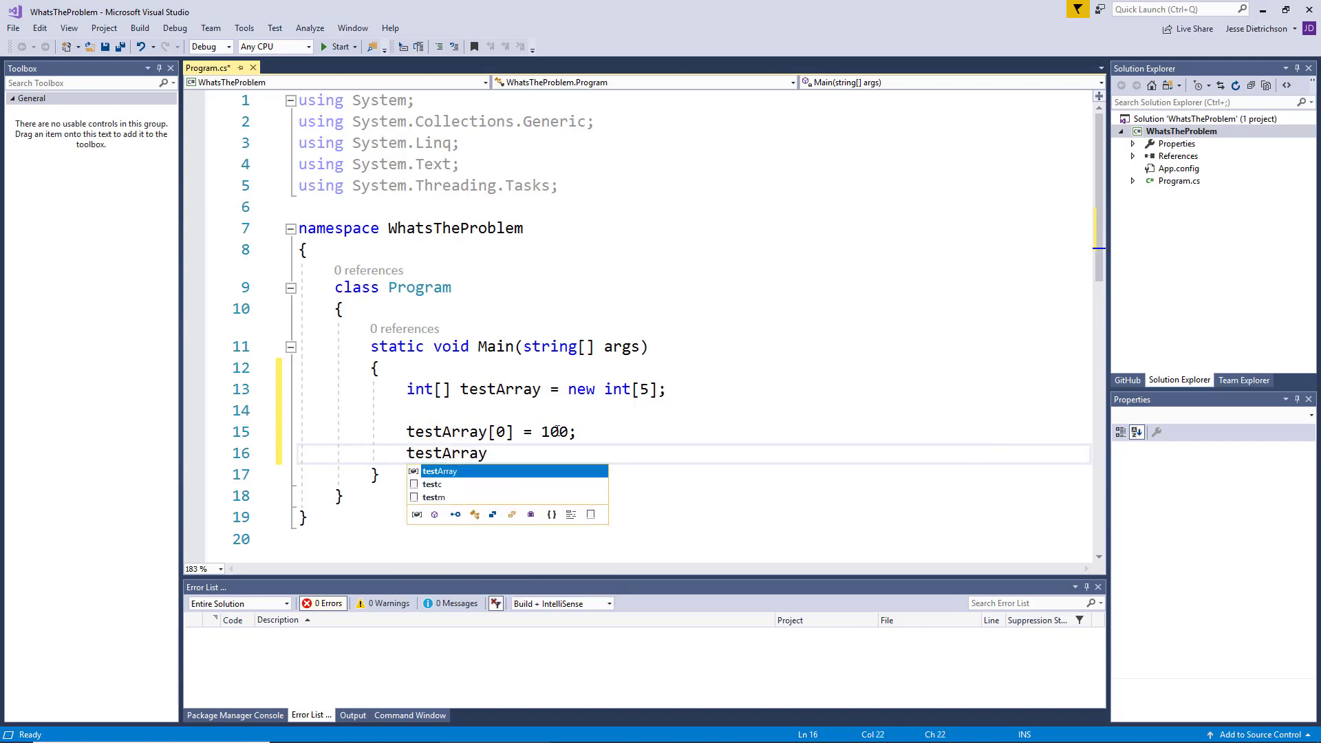
type("[1] = 2")
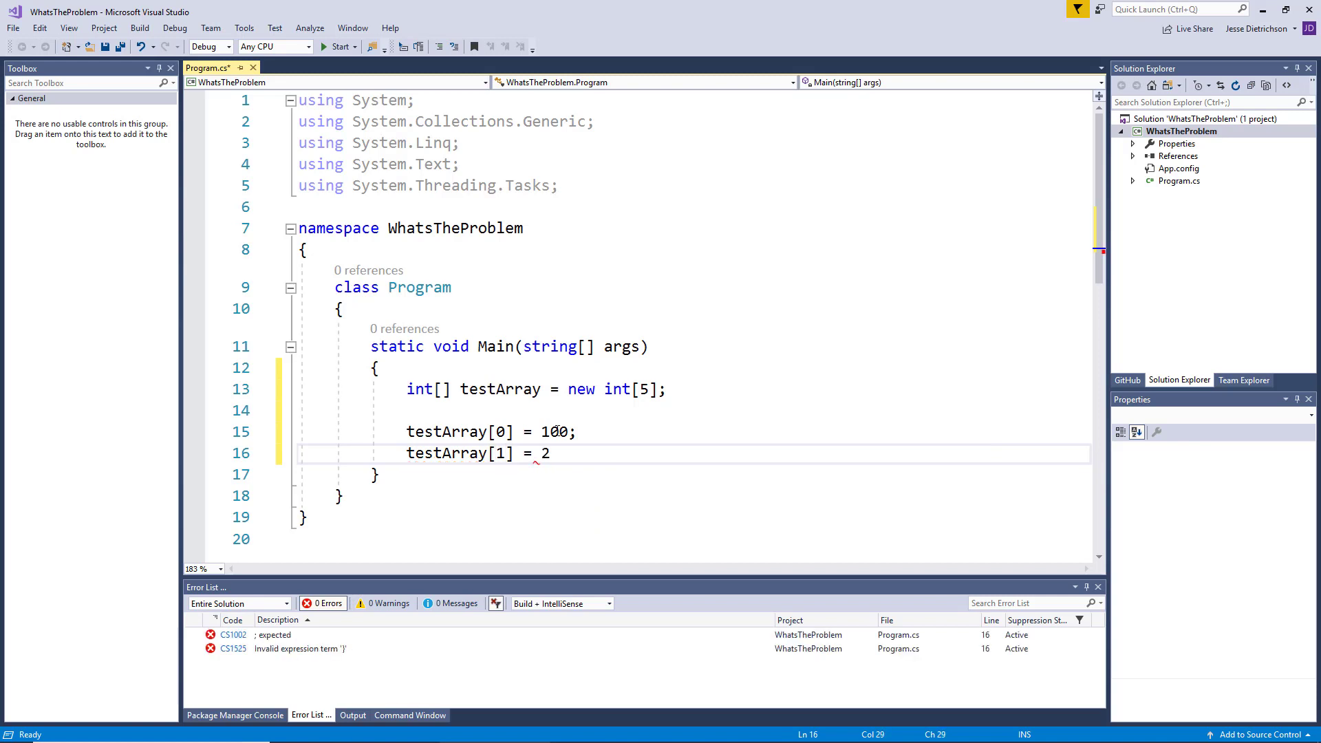
type("00;")
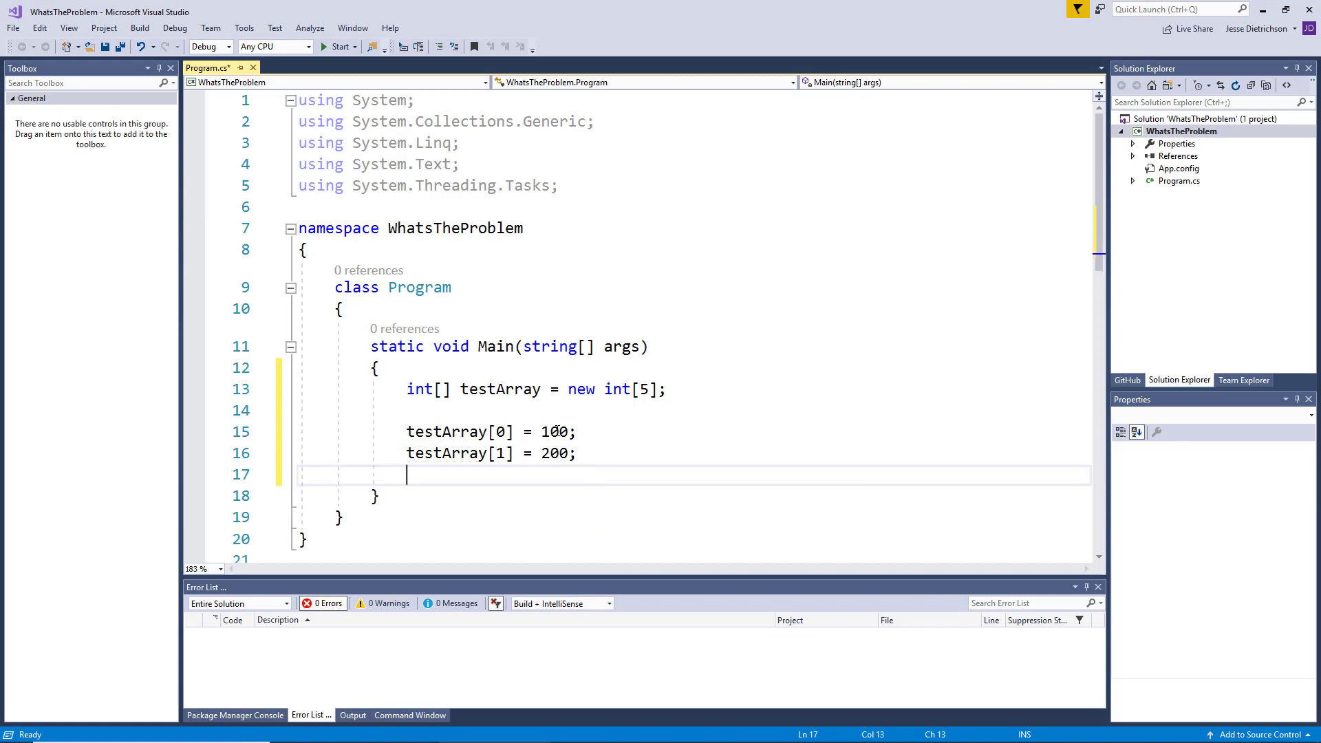
- Assign testArray[2] = 300, testArray[3] = 400 and testArray[4] = 500
type("testArray")
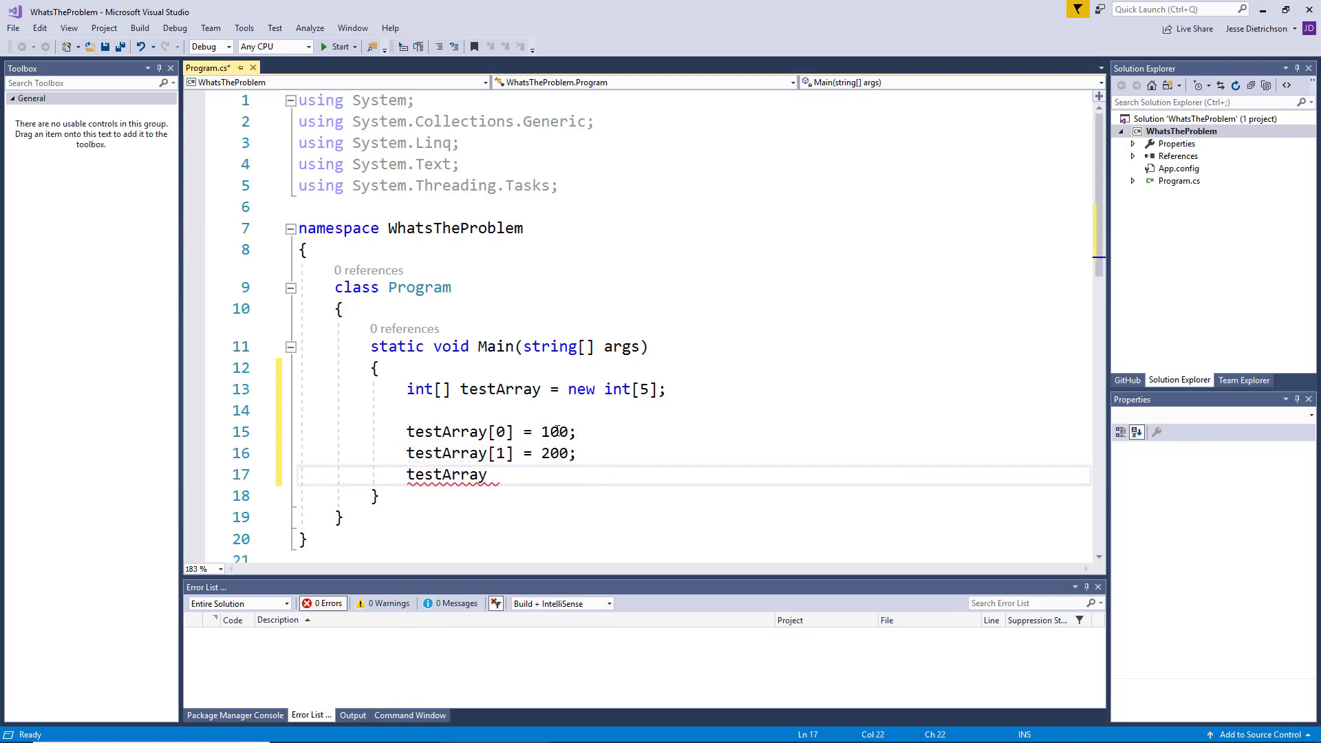
type("[2] = 300;")
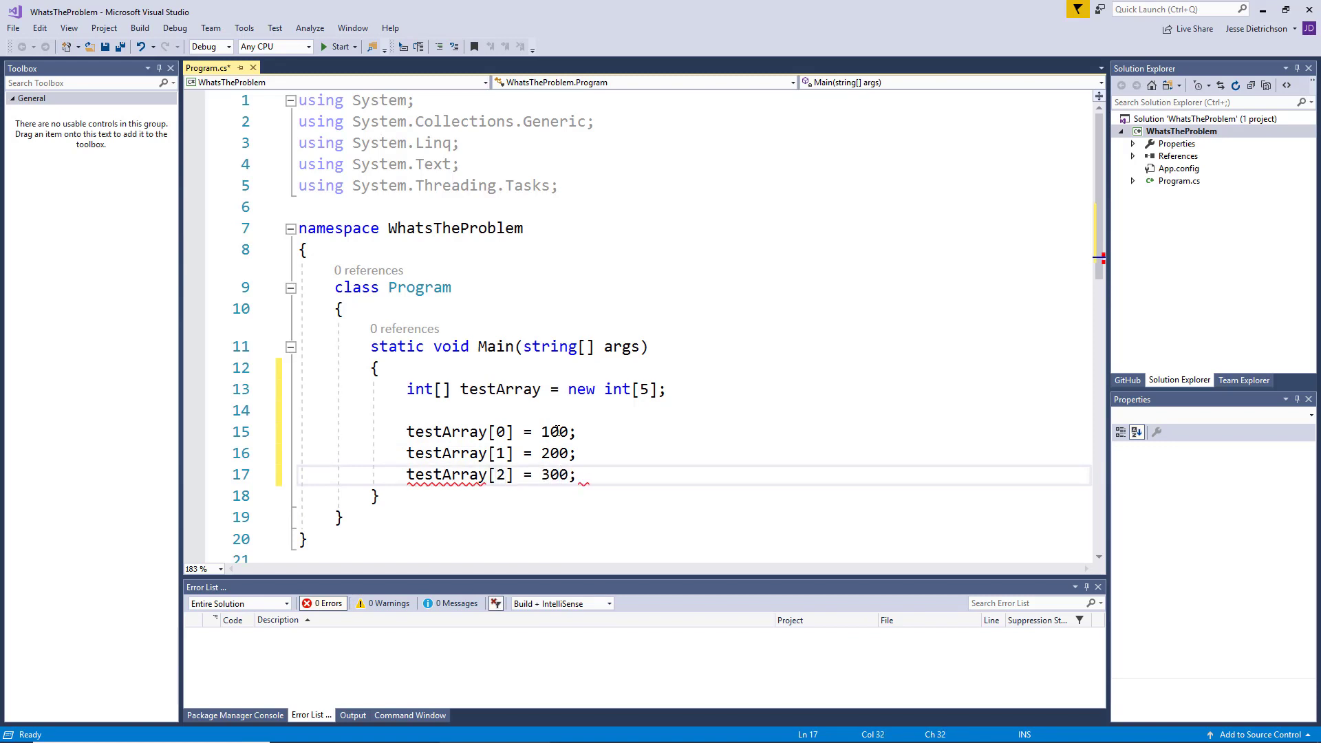
type("testArray[3] = 400;")
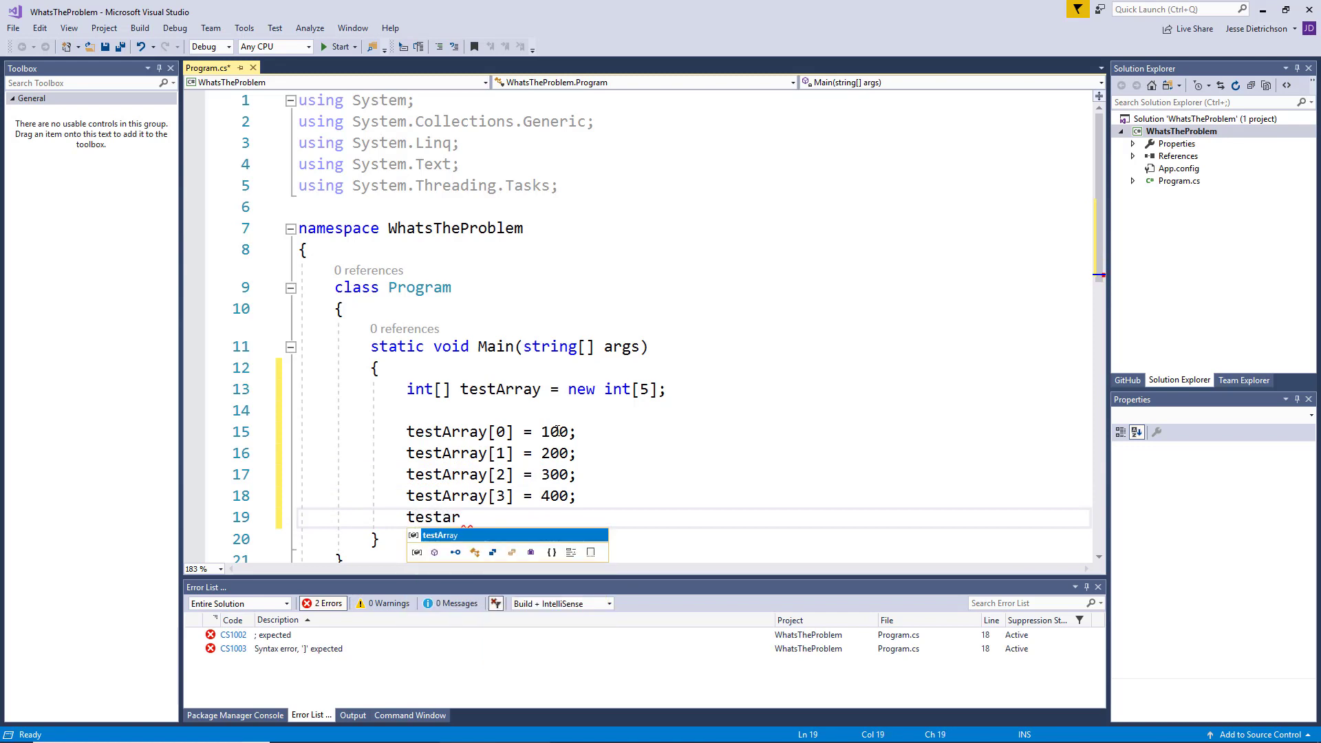
type("Array[4] = 500")
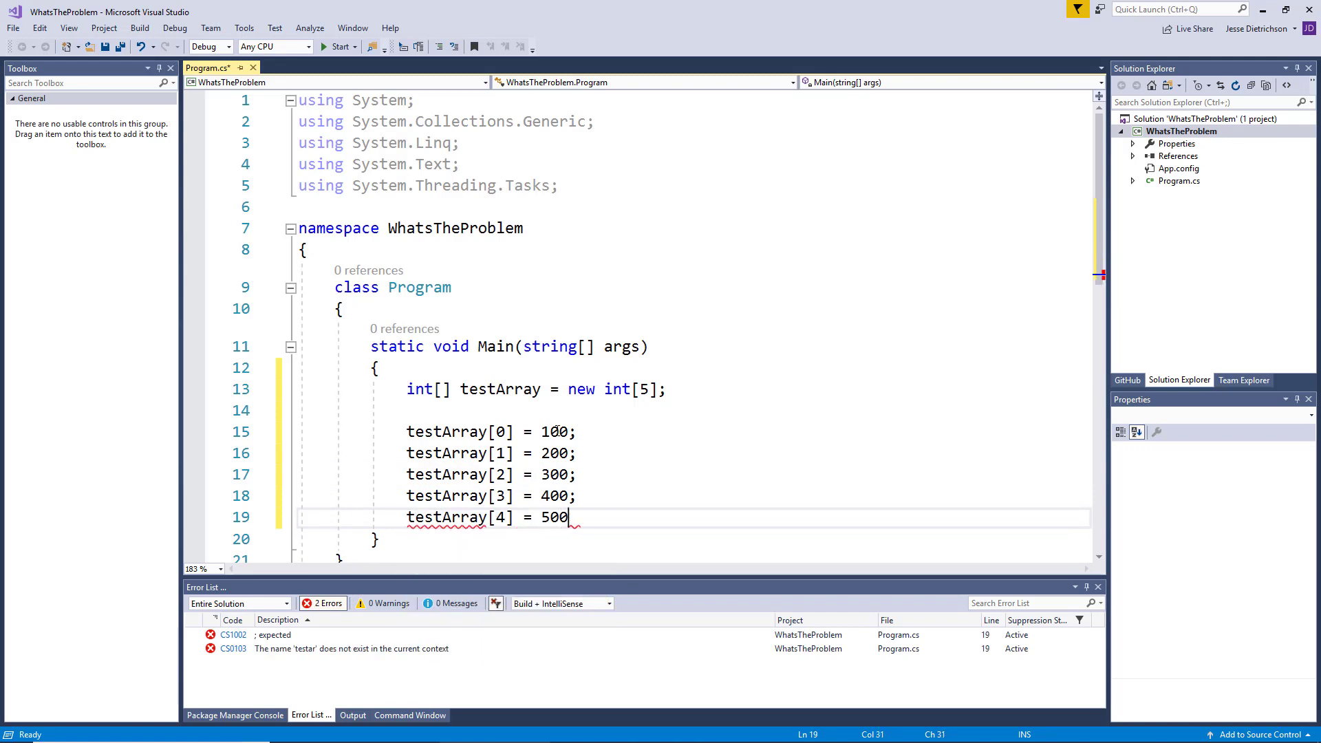
type(";")
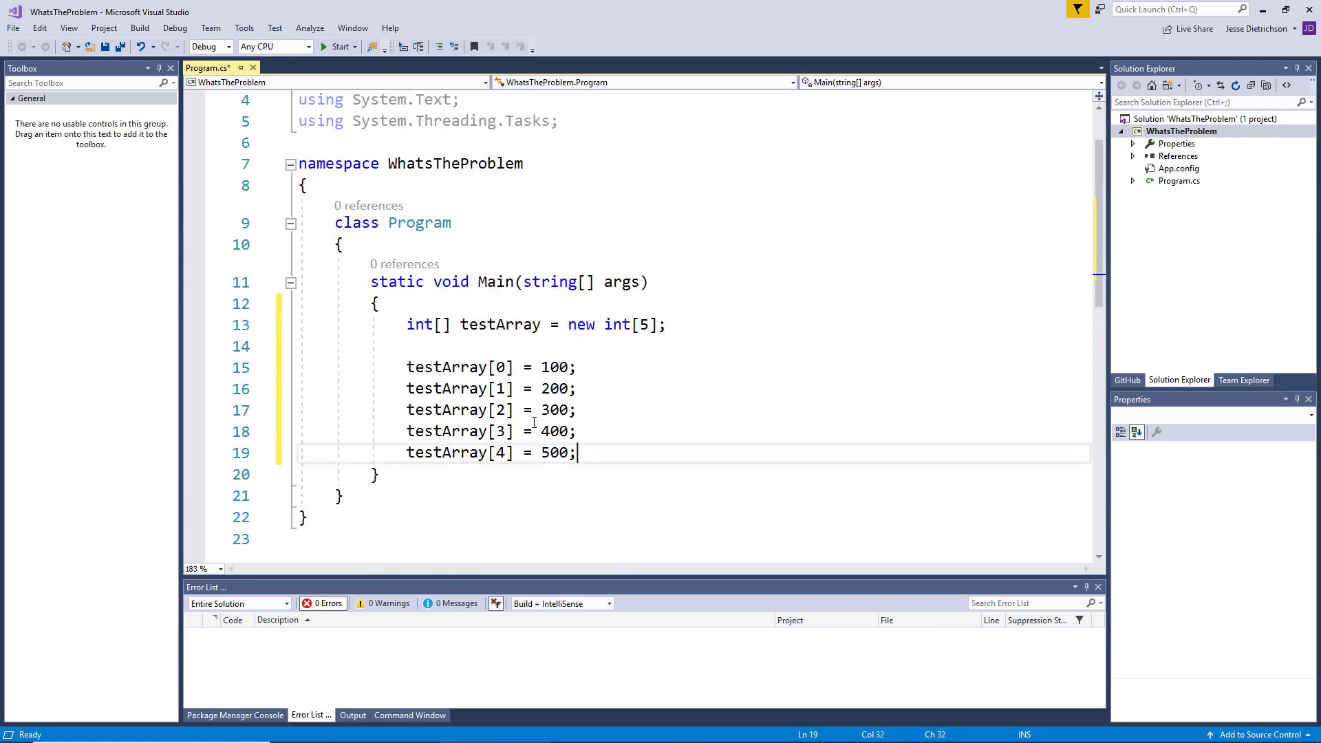
mouse_move(617, 376)
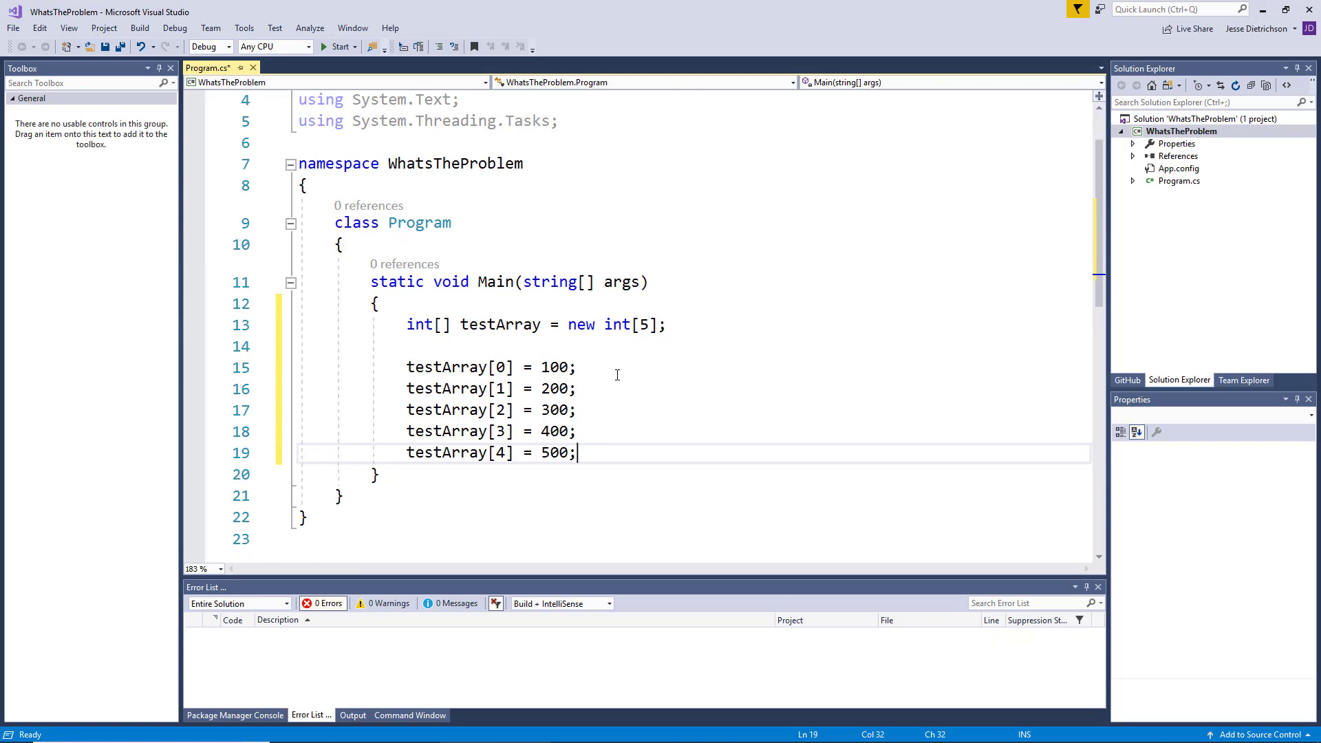
mouse_move(446, 388)
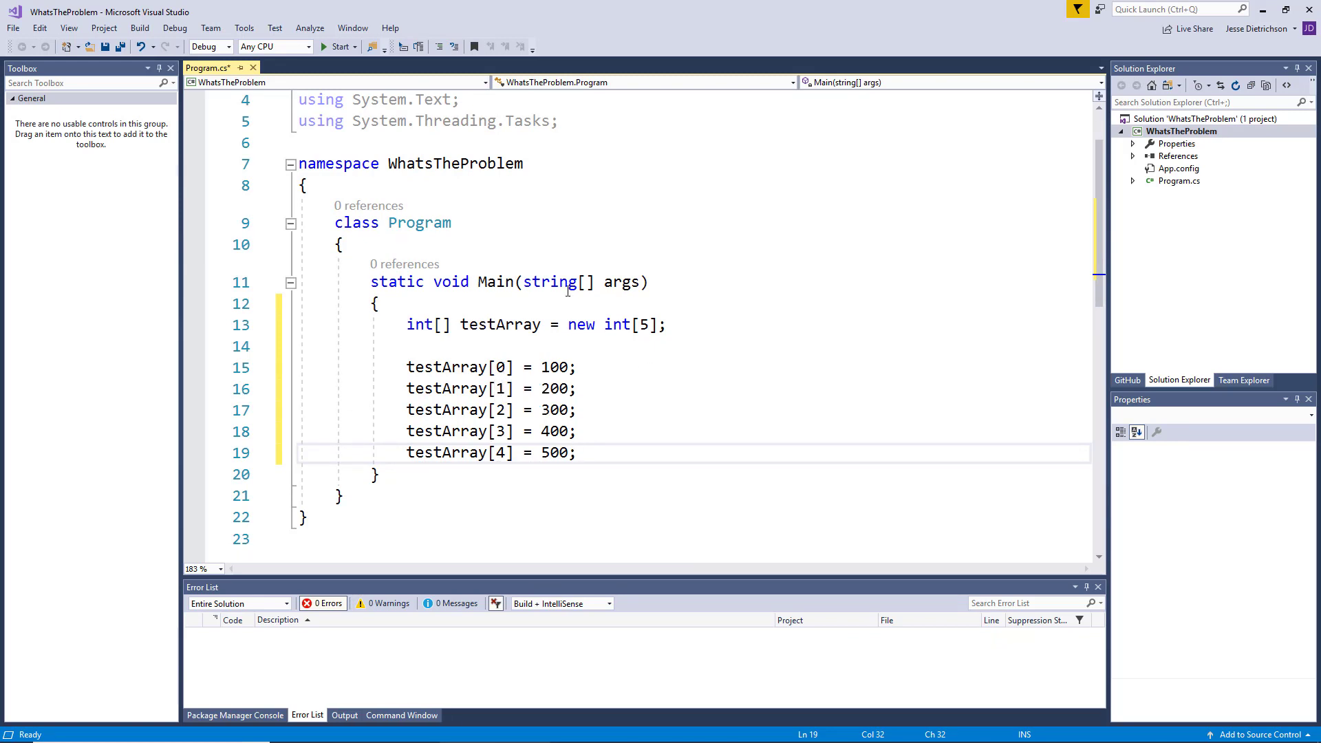
mouse_move(566, 290)
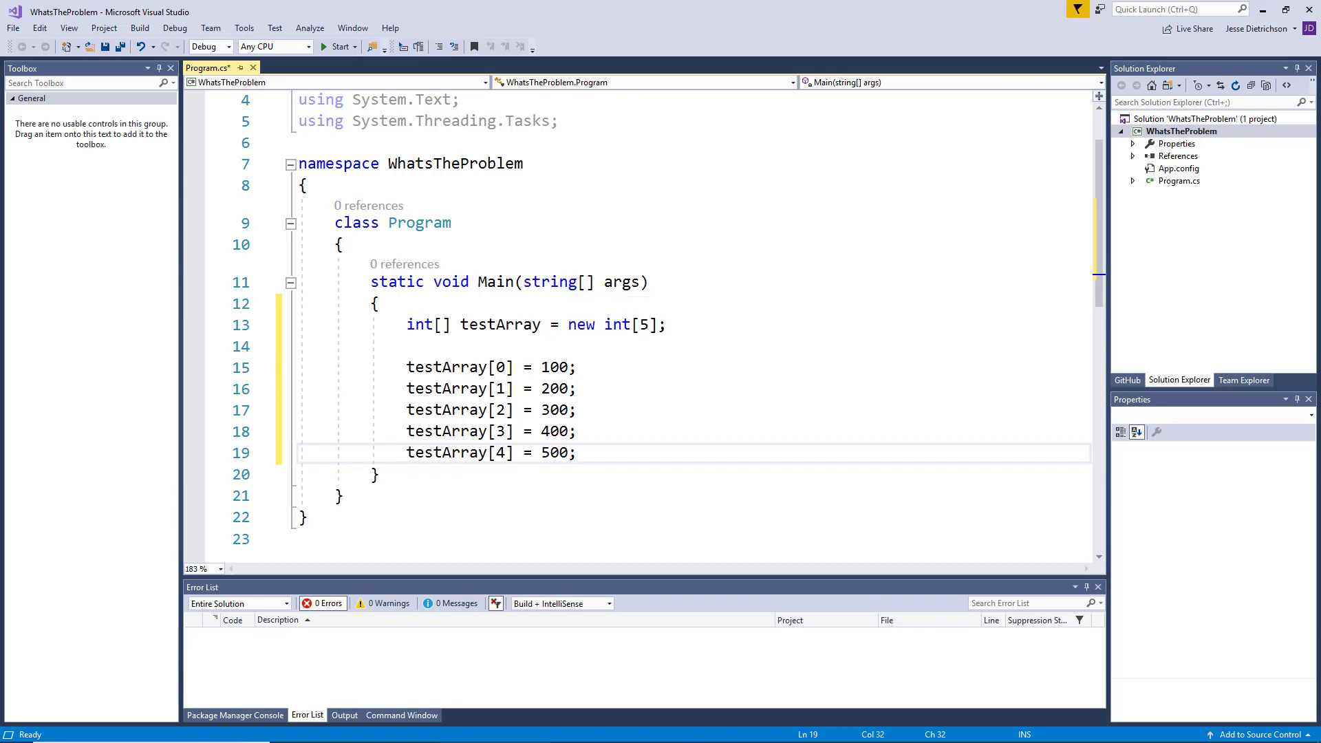